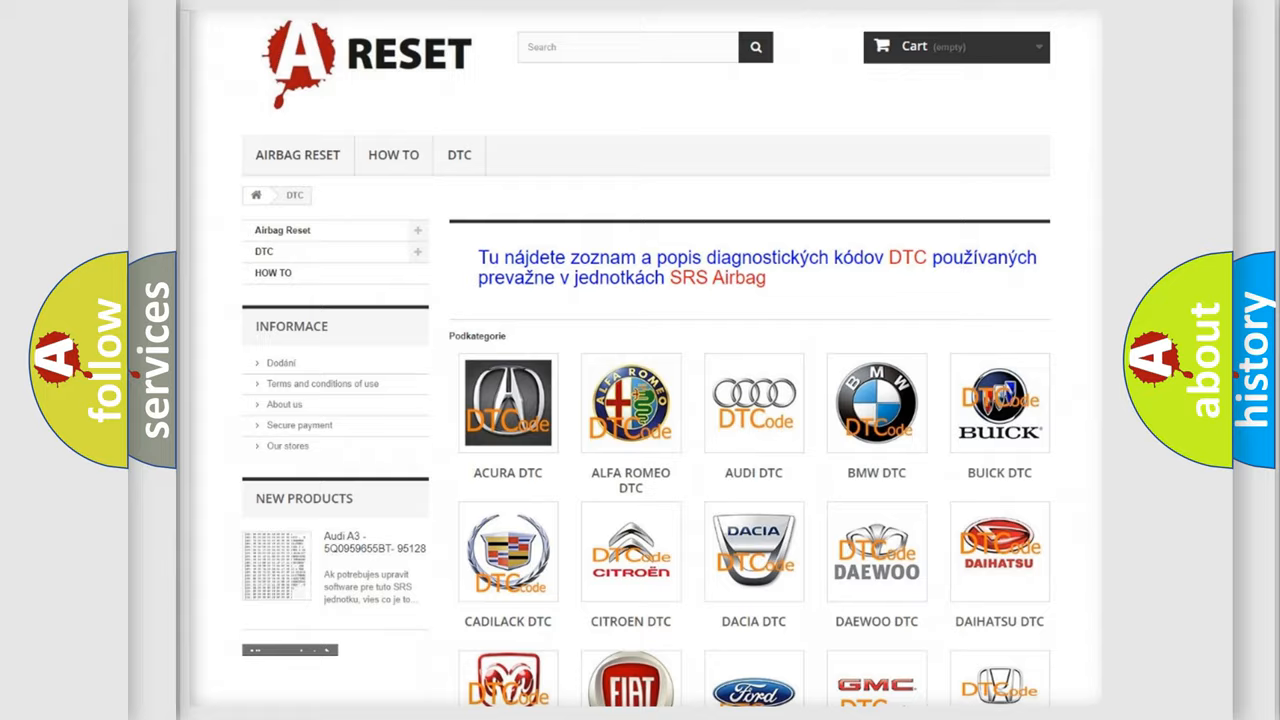
Step: Open the FIAT DTC tile and scroll through the Fiat fault code list to the footer
scroll(down, 3)
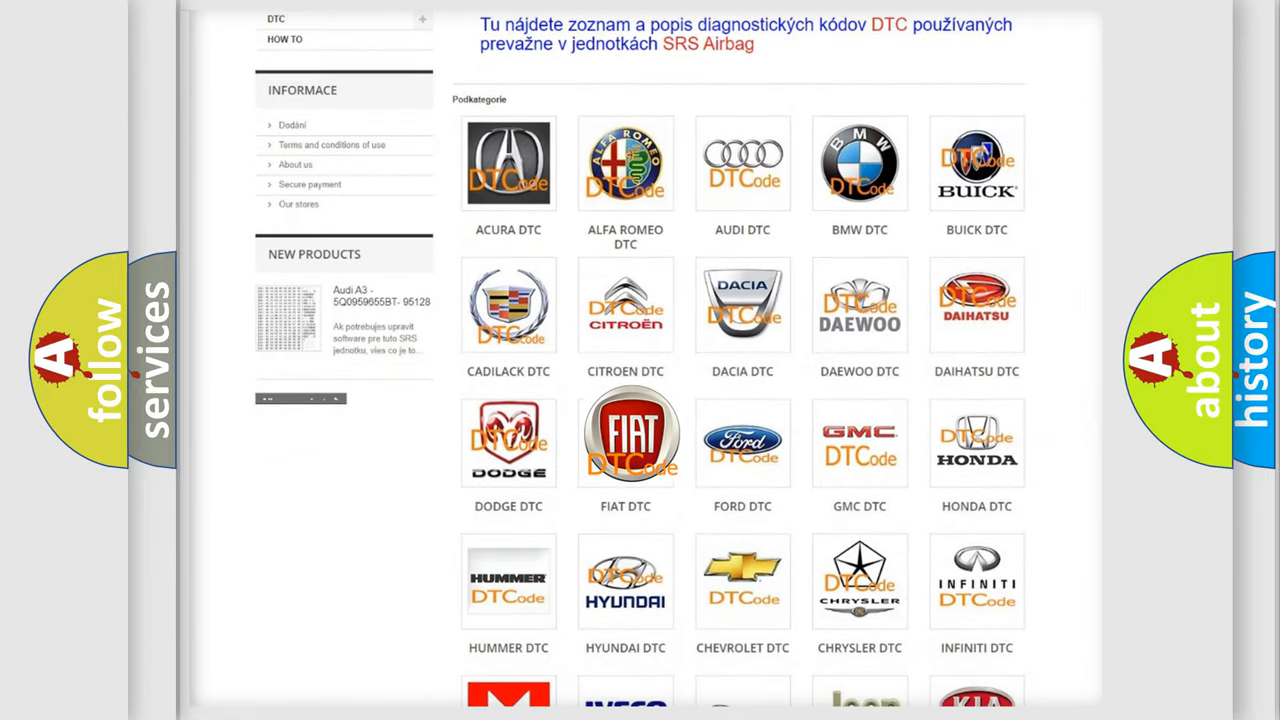
click(625, 436)
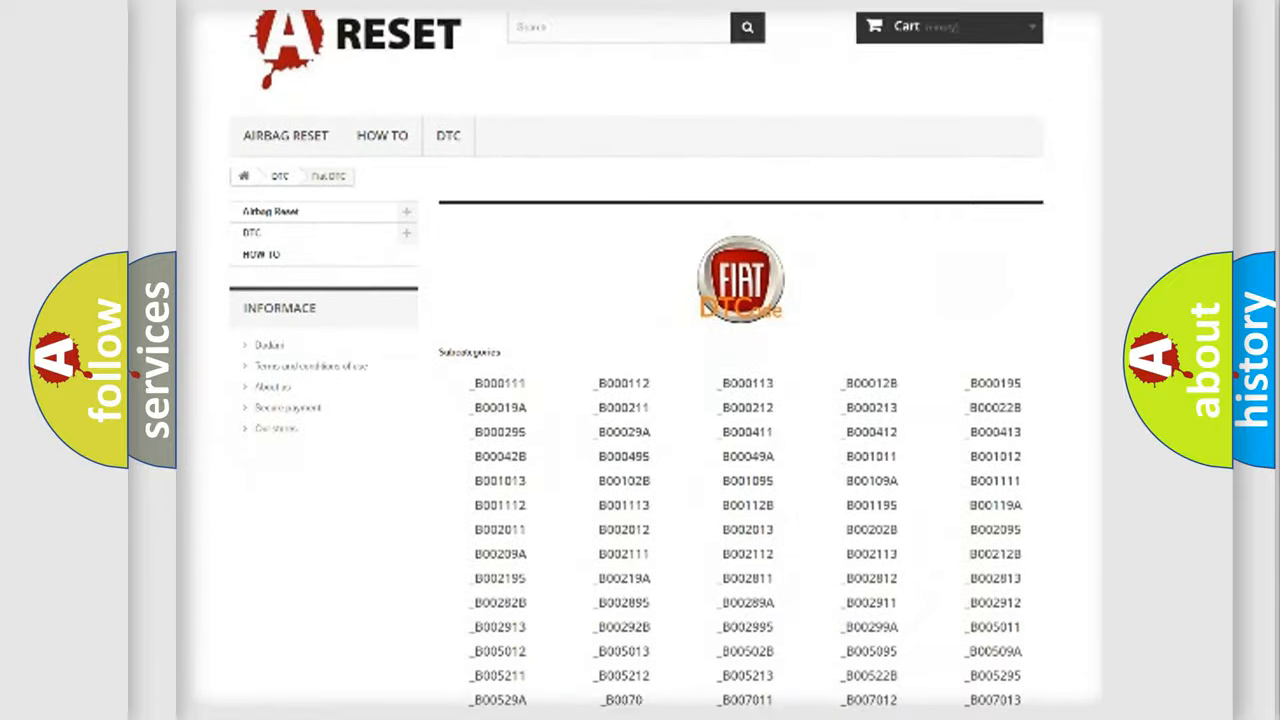
scroll(down, 3)
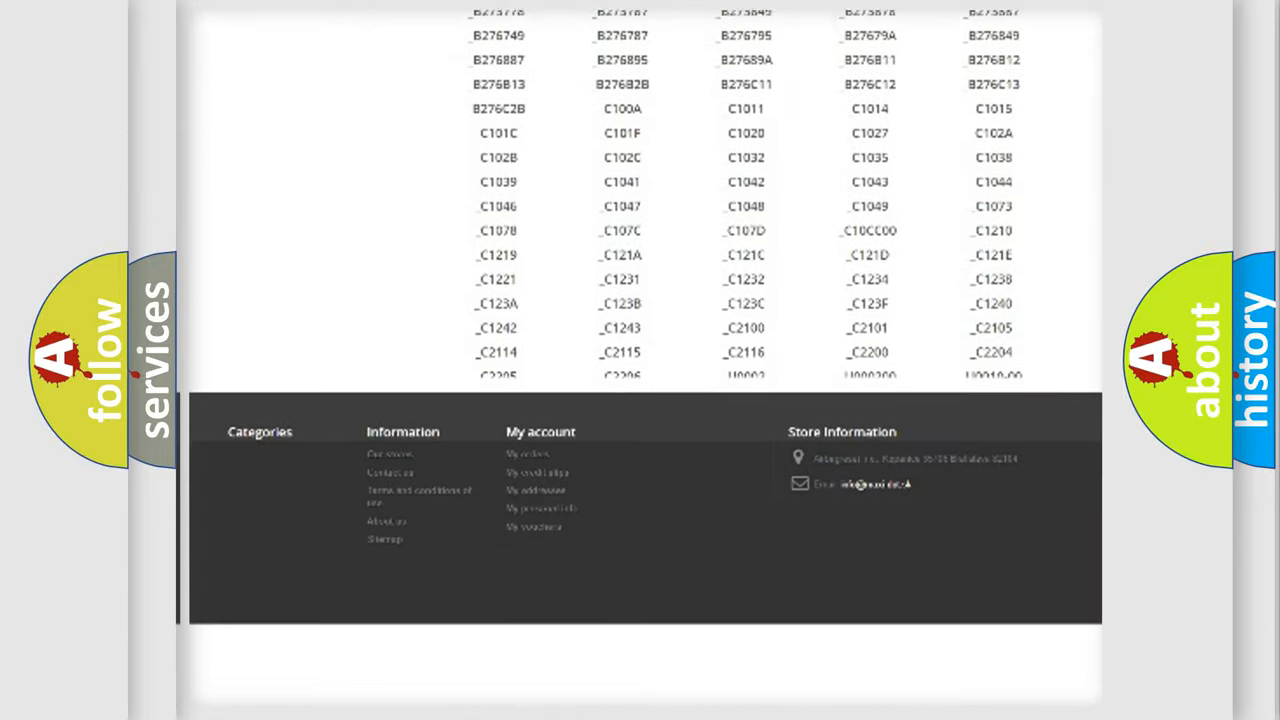
scroll(down, 3)
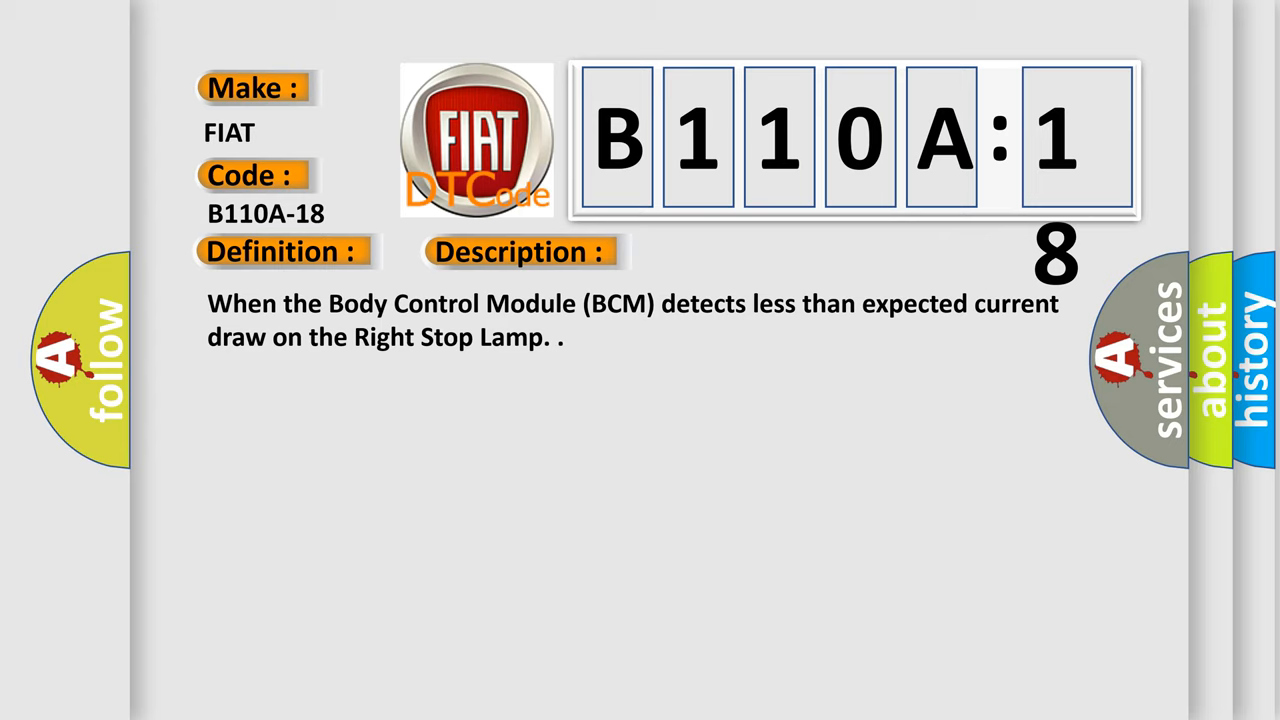
Step: Watch the B110A-18 slide reveal its cause: circuit current below threshold
click(735, 251)
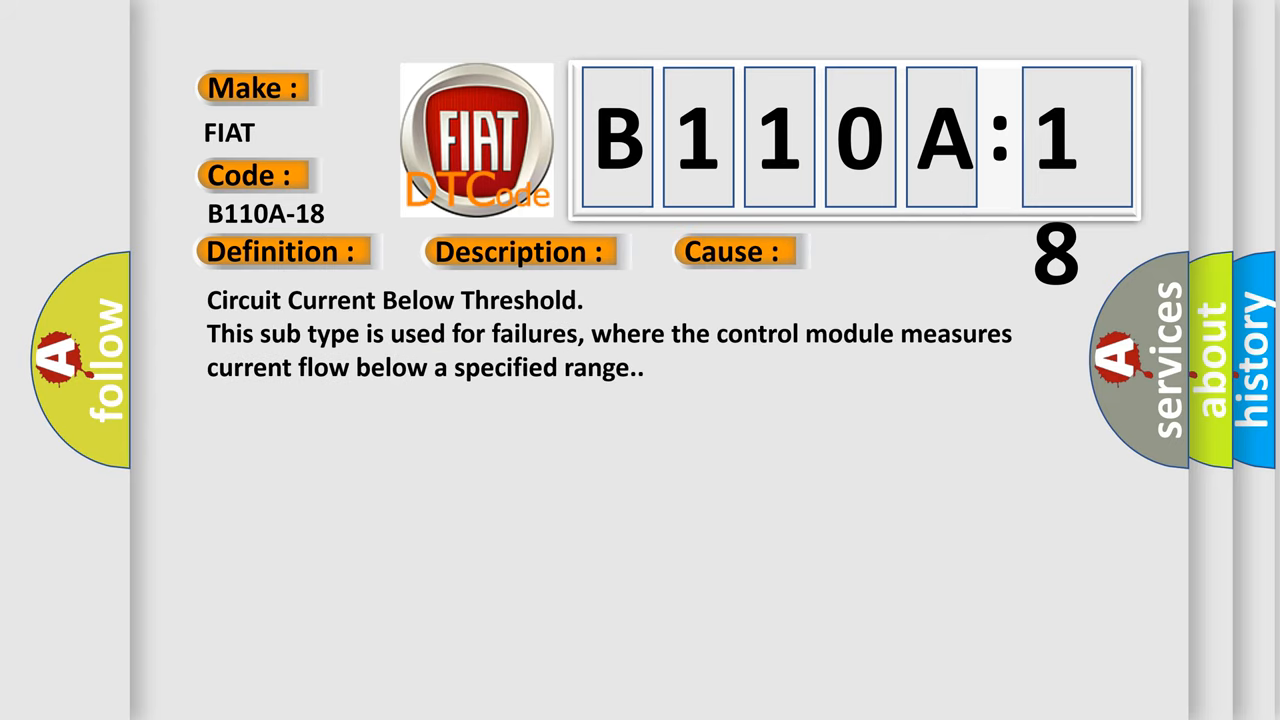